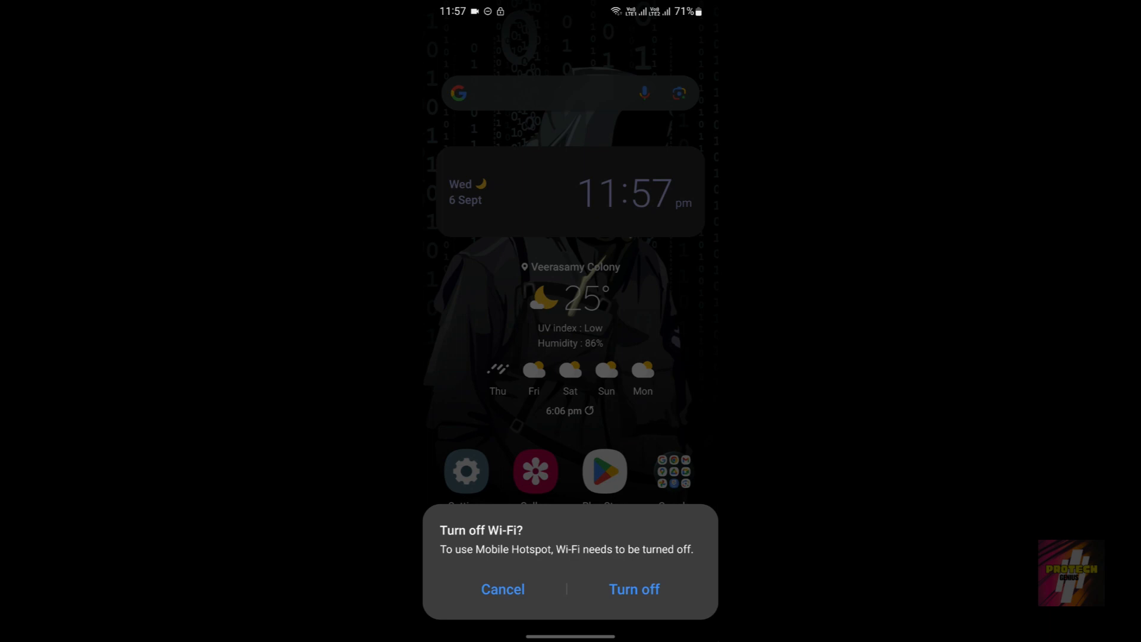
- Decline the 'Turn off Wi-Fi?' prompts when trying the Mobile Hotspot tile, then go into Settings
{"action": "left_click", "coordinate": [501, 588]}
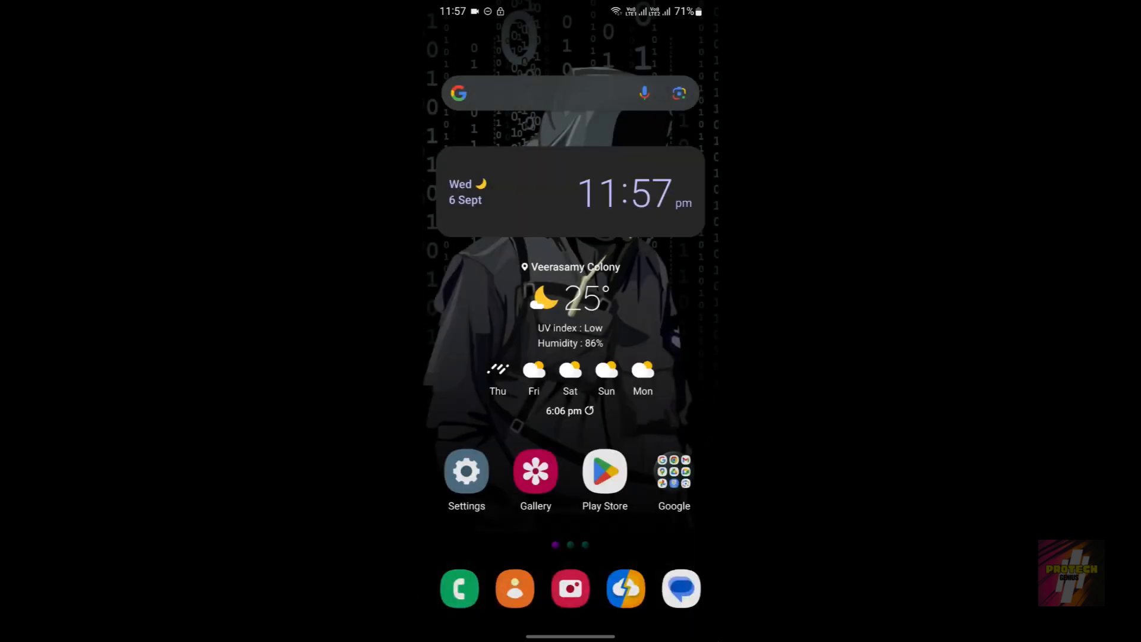
{"action": "scroll", "scroll_direction": "down", "scroll_amount": 3}
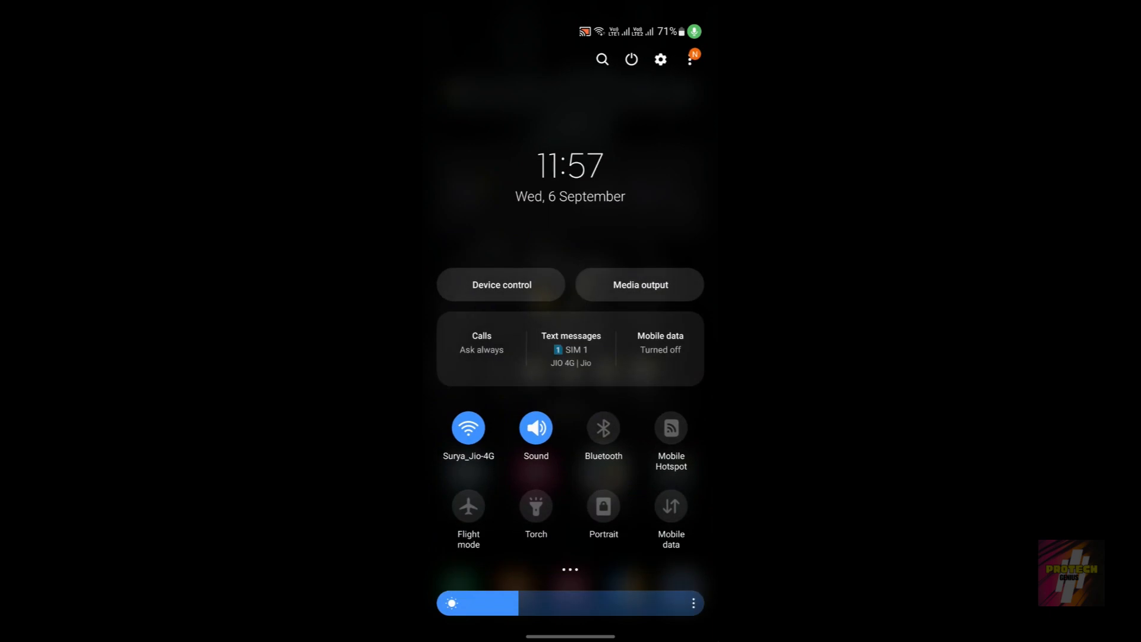
{"action": "left_click", "coordinate": [670, 427]}
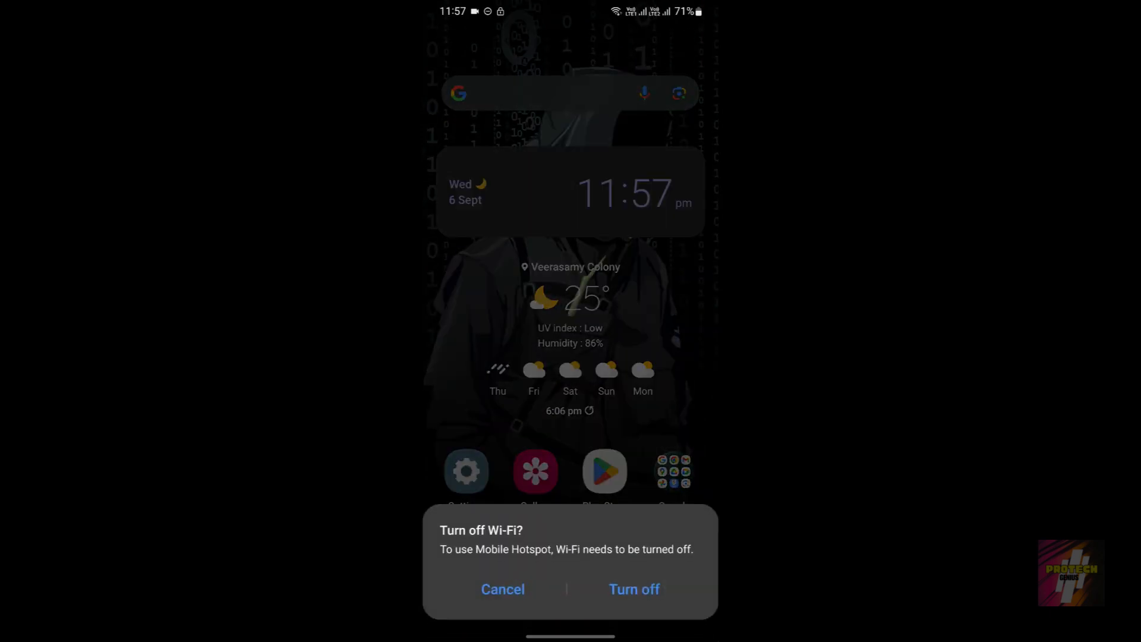
{"action": "left_click", "coordinate": [502, 589]}
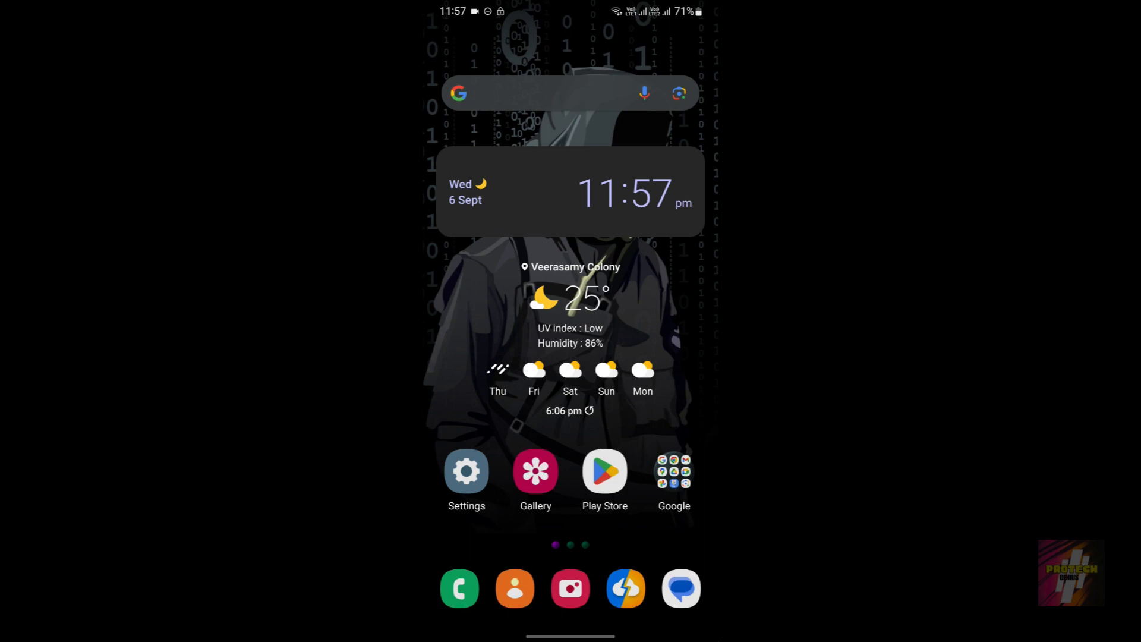
{"action": "left_click", "coordinate": [466, 471]}
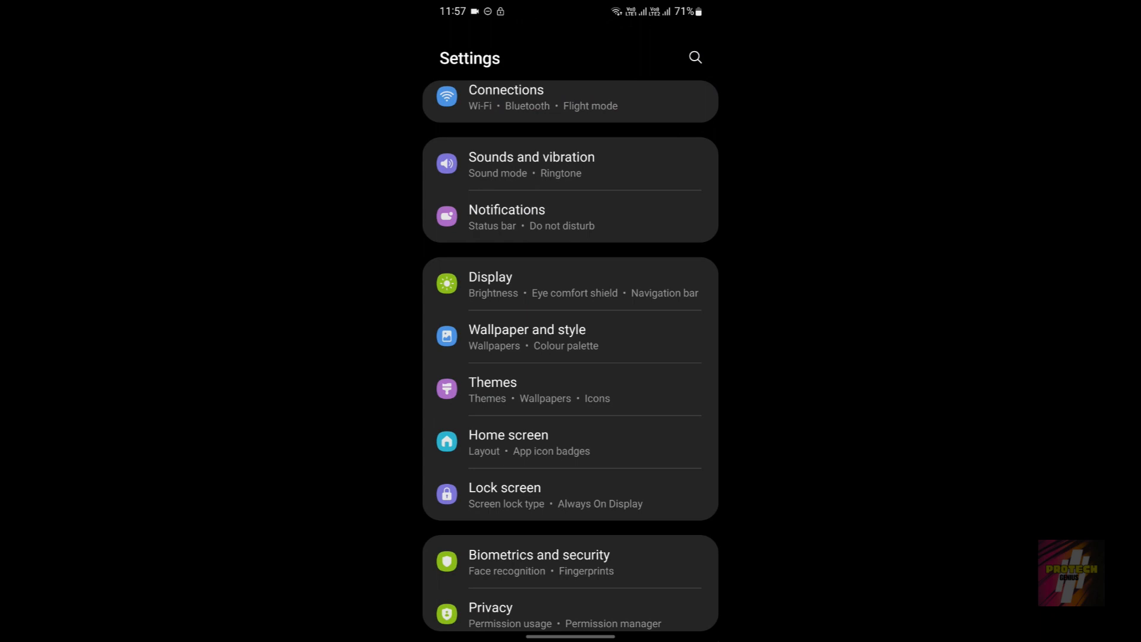
- Scroll through the main Settings list without opening anything and return to the home screen
{"action": "scroll", "scroll_direction": "down", "scroll_amount": 3}
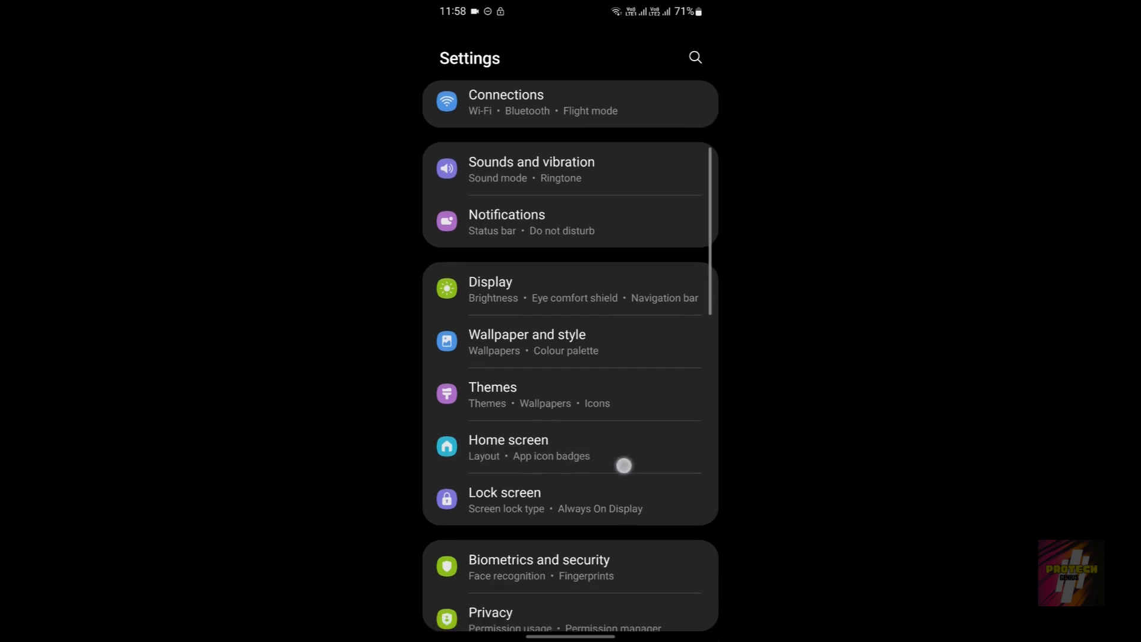
{"action": "scroll", "scroll_direction": "down", "scroll_amount": 3}
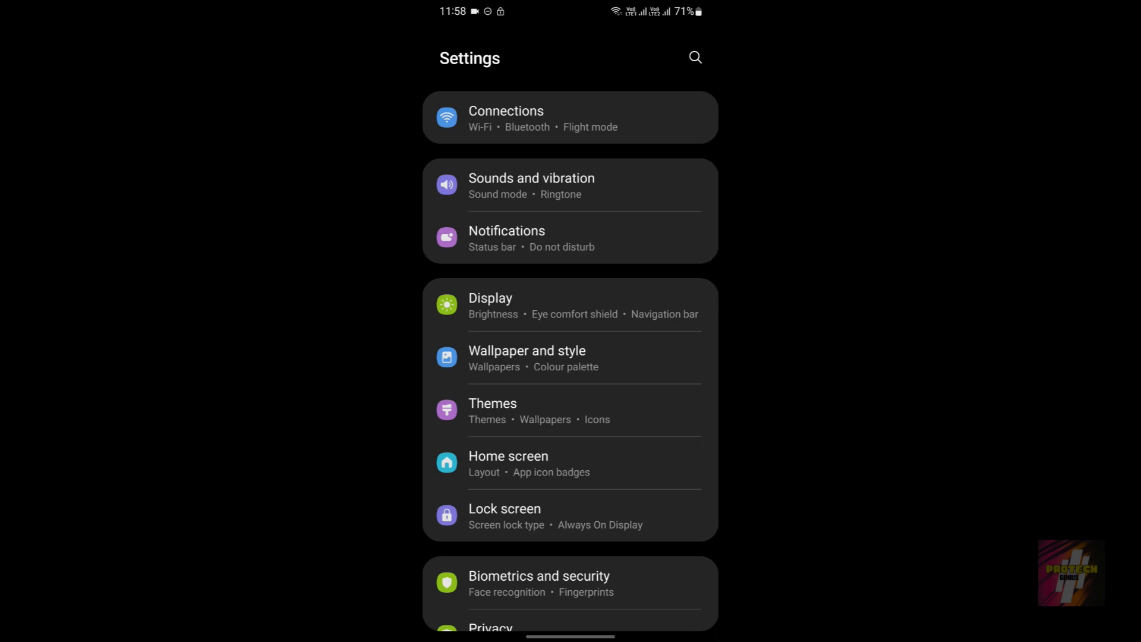
{"action": "scroll", "scroll_direction": "down", "scroll_amount": 3}
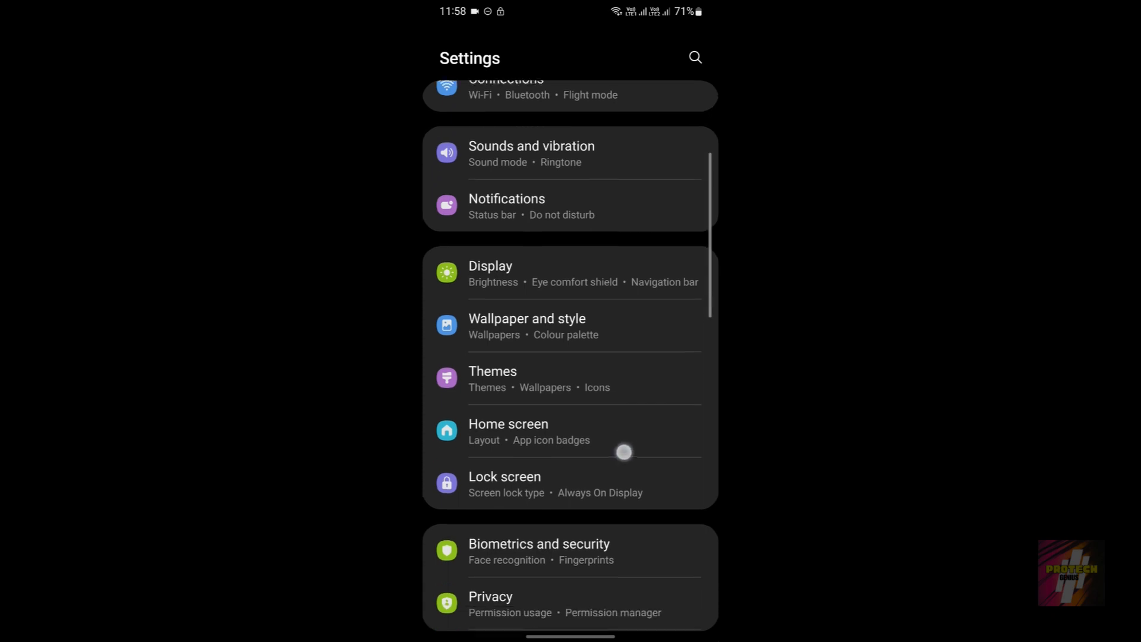
{"action": "scroll", "scroll_direction": "down", "scroll_amount": 3}
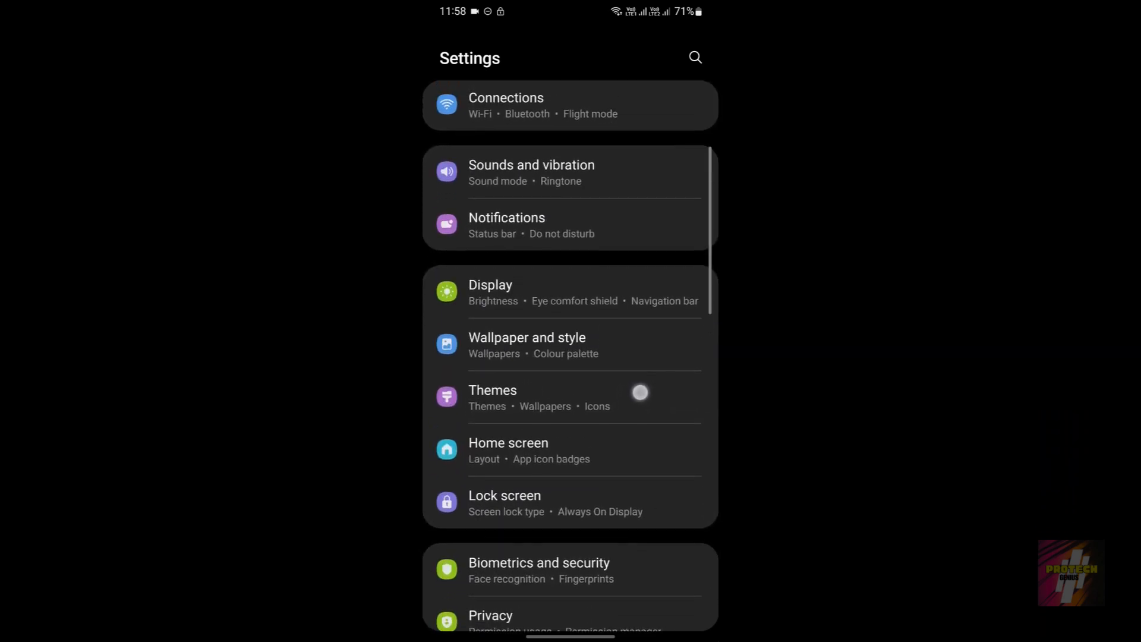
{"action": "scroll", "scroll_direction": "down", "scroll_amount": 3}
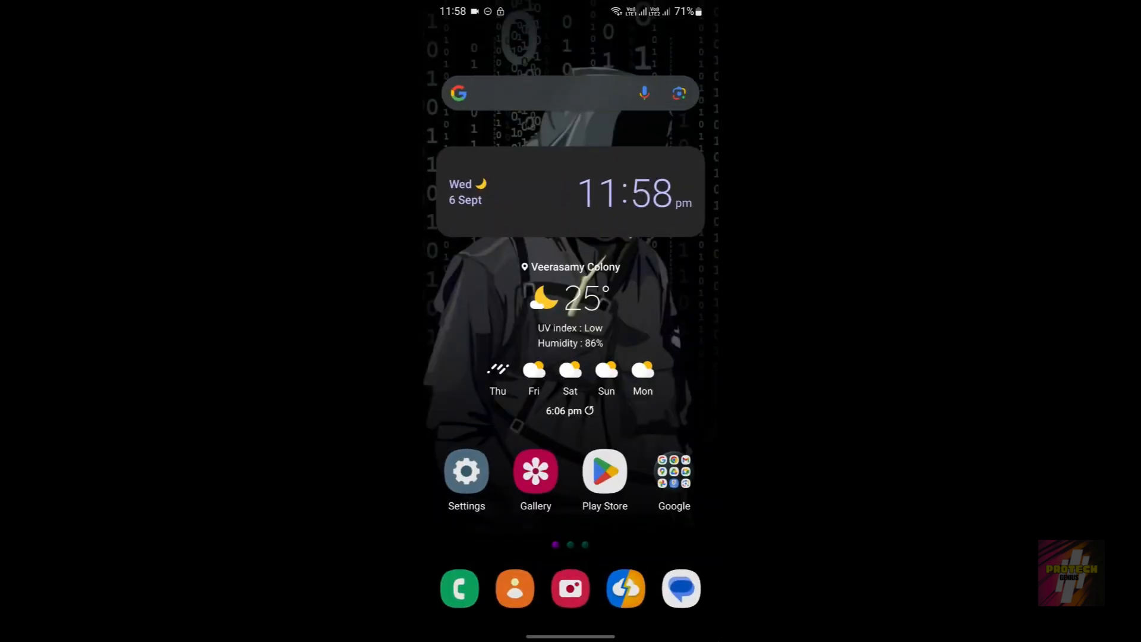
- Navigate Settings > Connections > Mobile Hotspot and Tethering > Mobile Hotspot, where the hotspot is off
{"action": "left_click", "coordinate": [466, 471]}
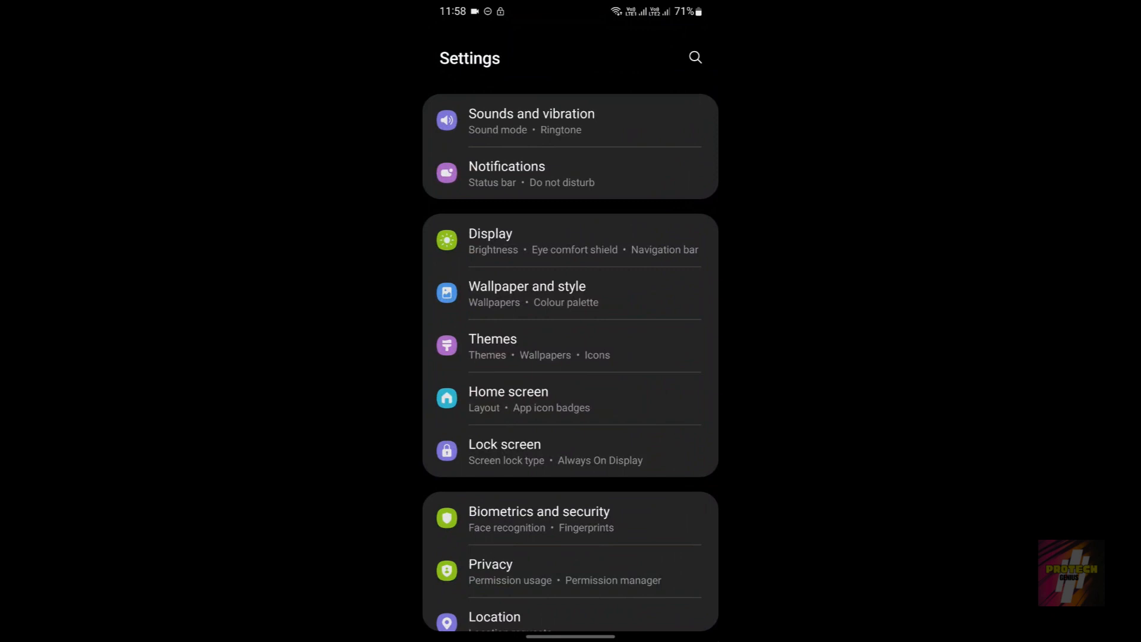
{"action": "scroll", "scroll_direction": "down", "scroll_amount": 3}
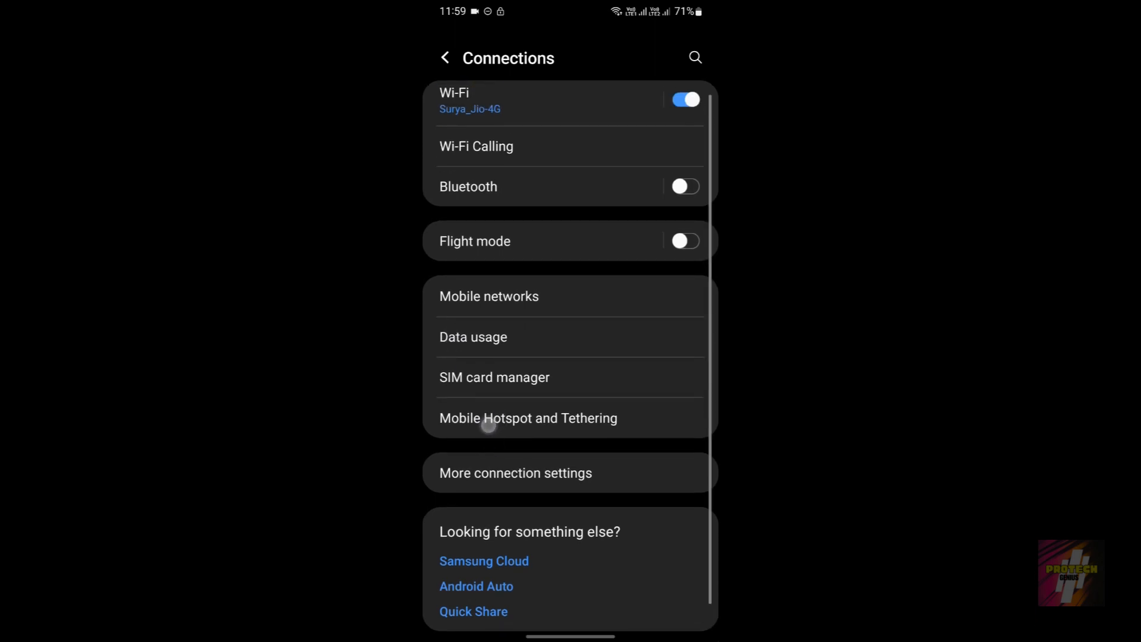
{"action": "left_click", "coordinate": [527, 417]}
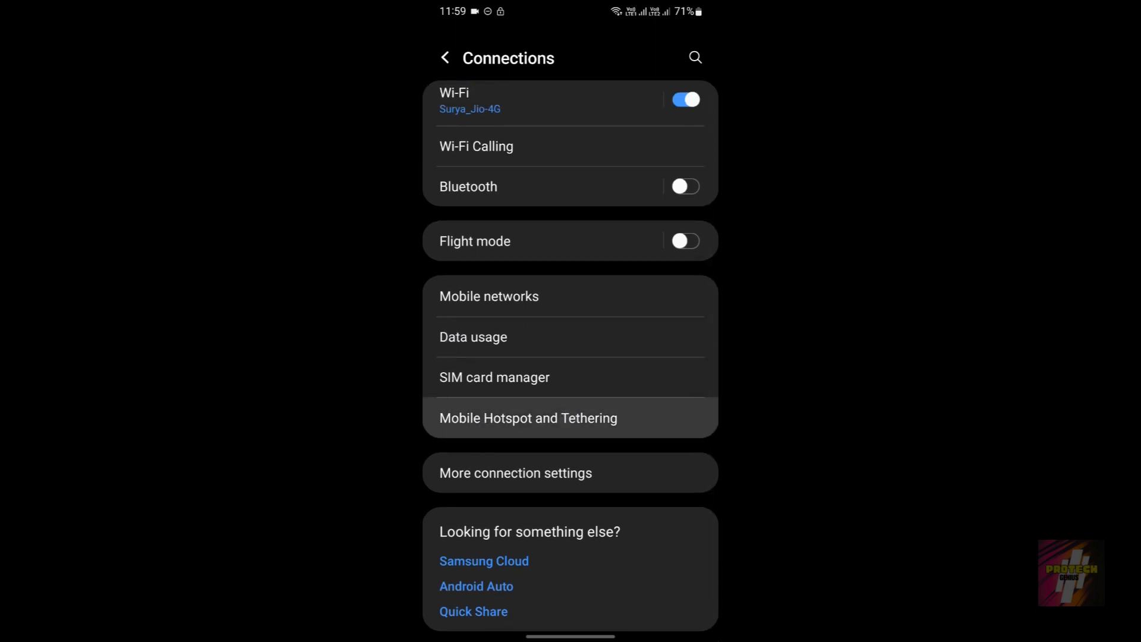
{"action": "left_click", "coordinate": [528, 418]}
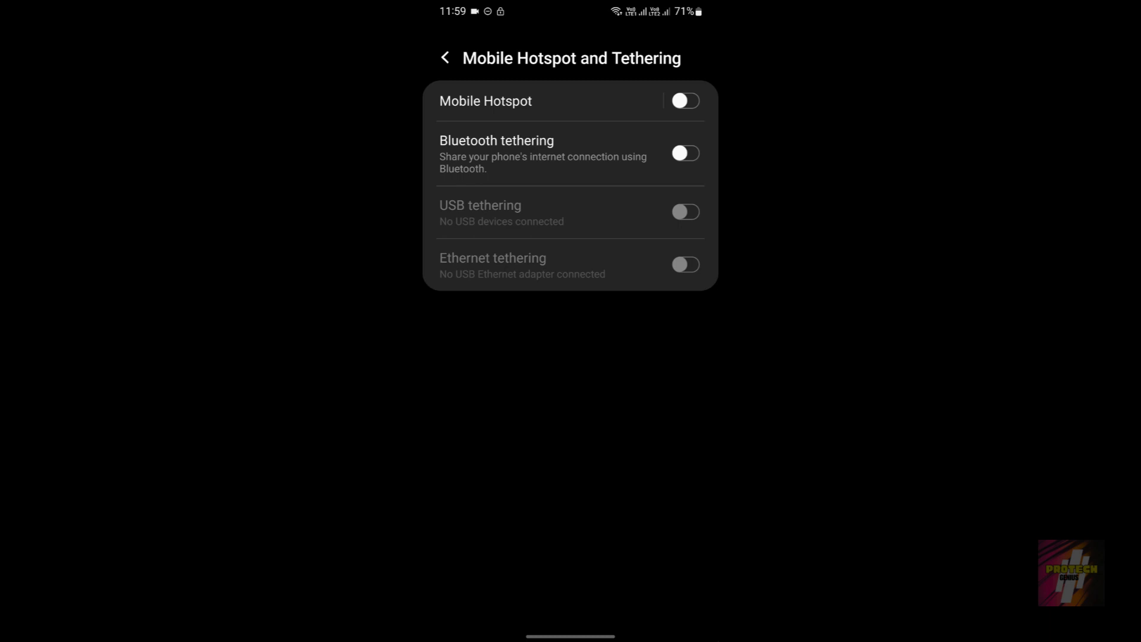
{"action": "left_click", "coordinate": [485, 101]}
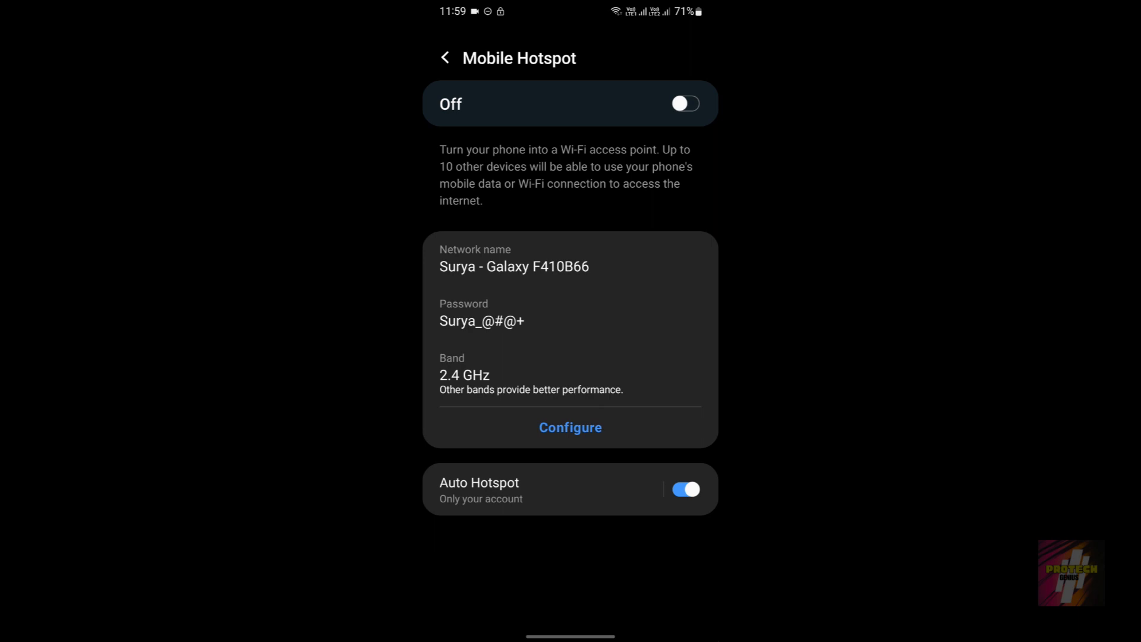
- Expand the Advanced section of Configure Mobile Hotspot down to Hidden network and Wi-Fi sharing
{"action": "left_click", "coordinate": [569, 427]}
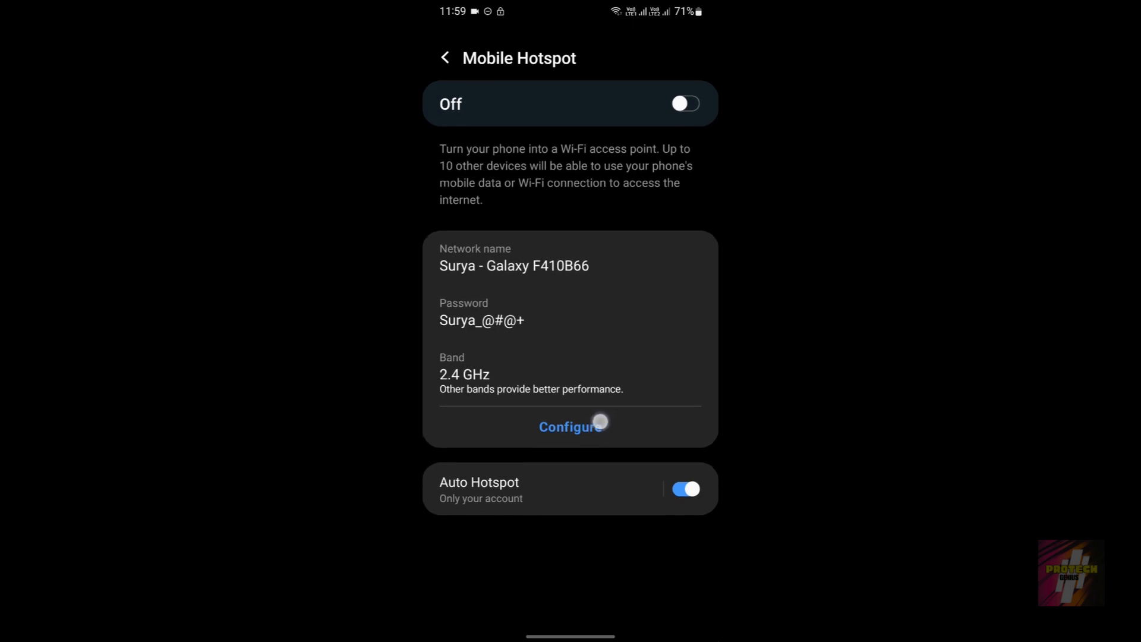
{"action": "left_click", "coordinate": [569, 427]}
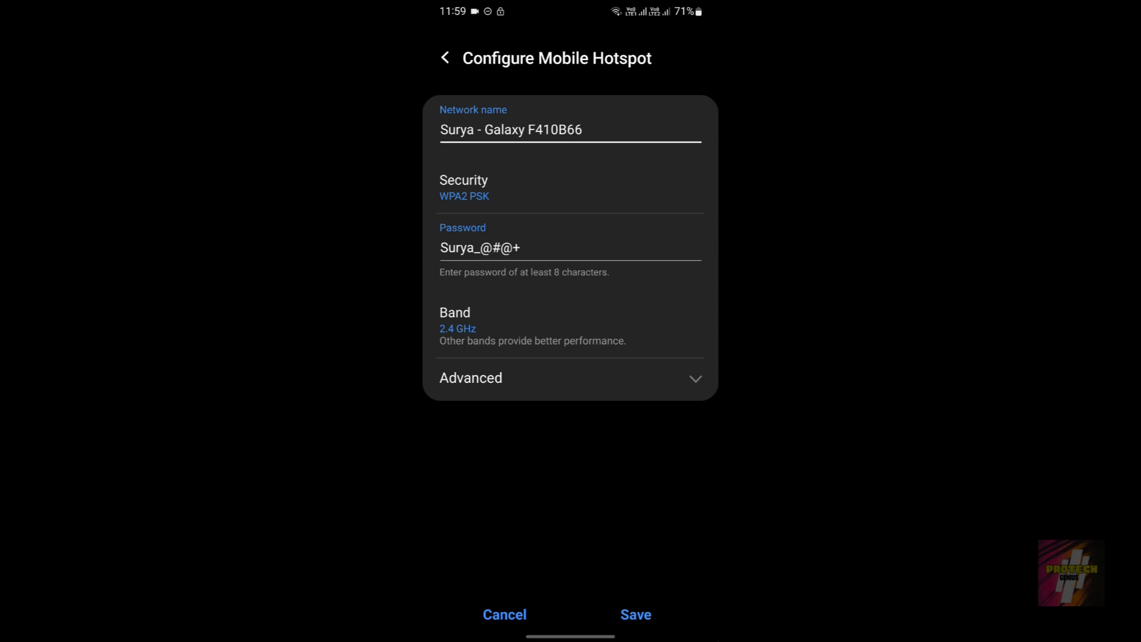
{"action": "left_click", "coordinate": [569, 378]}
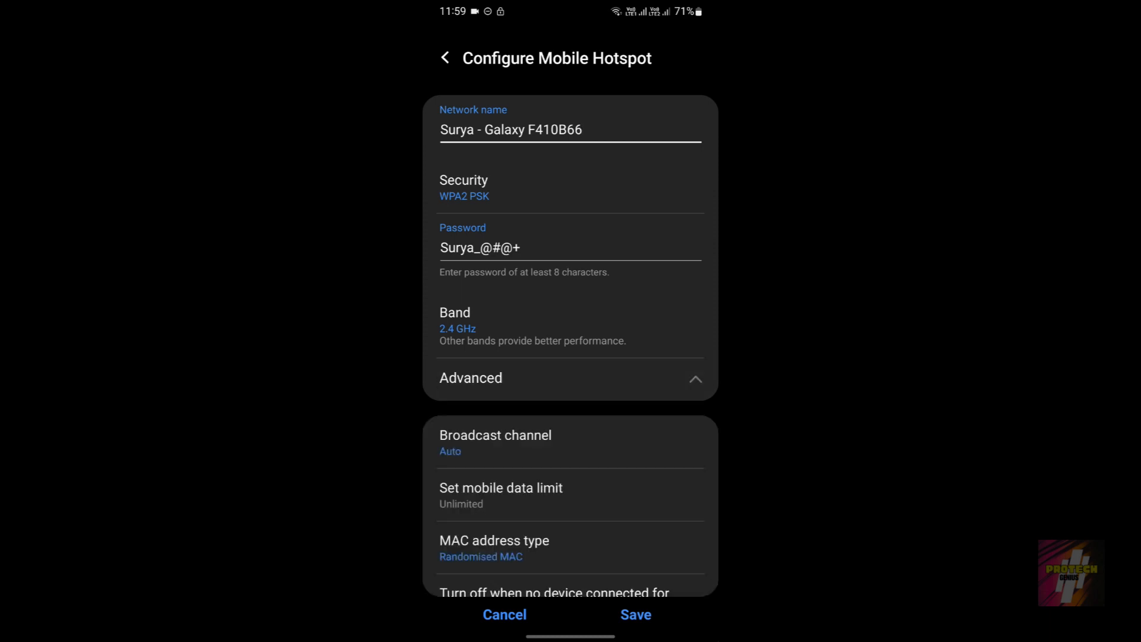
{"action": "scroll", "scroll_direction": "down", "scroll_amount": 3}
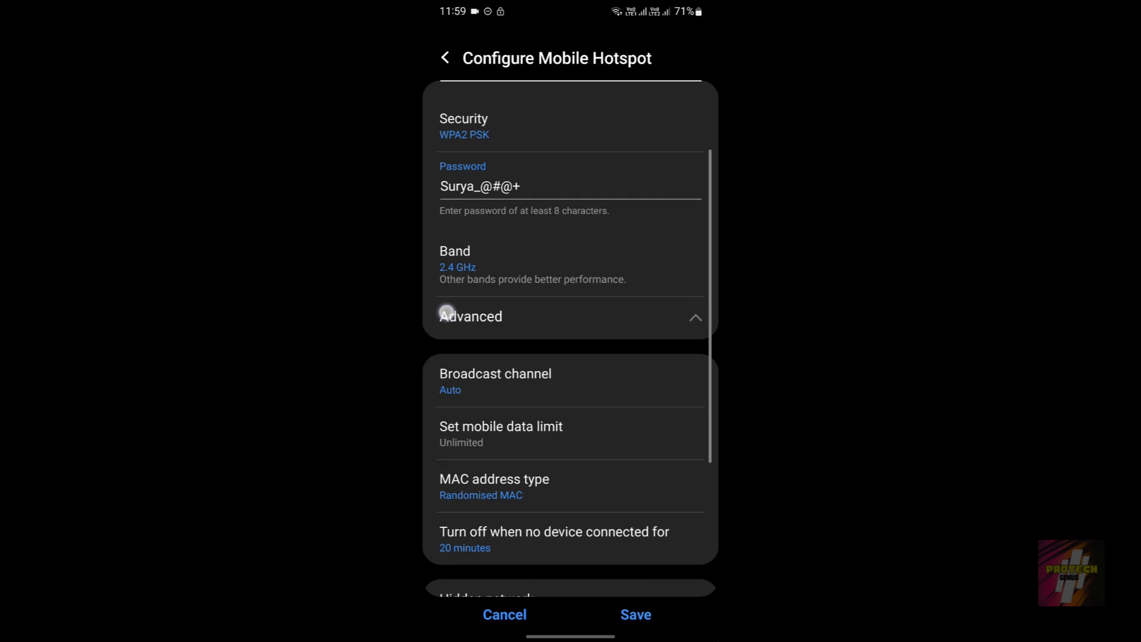
{"action": "scroll", "scroll_direction": "down", "scroll_amount": 3}
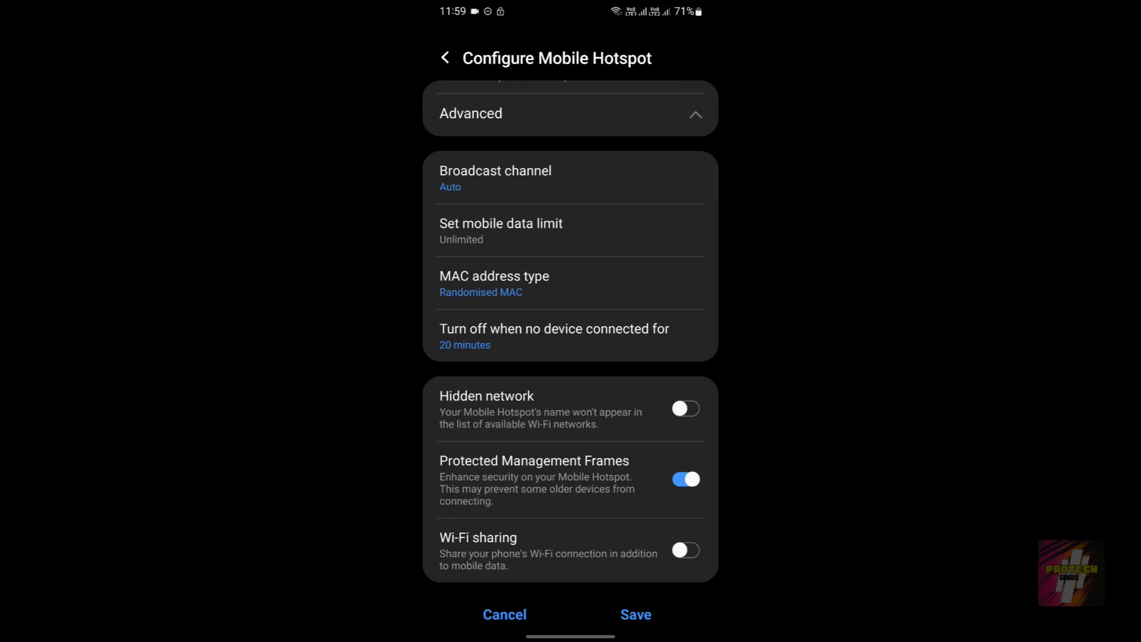
- Switch Wi-Fi sharing on and confirm it, then pull down the quick settings panel
{"action": "left_click", "coordinate": [683, 549]}
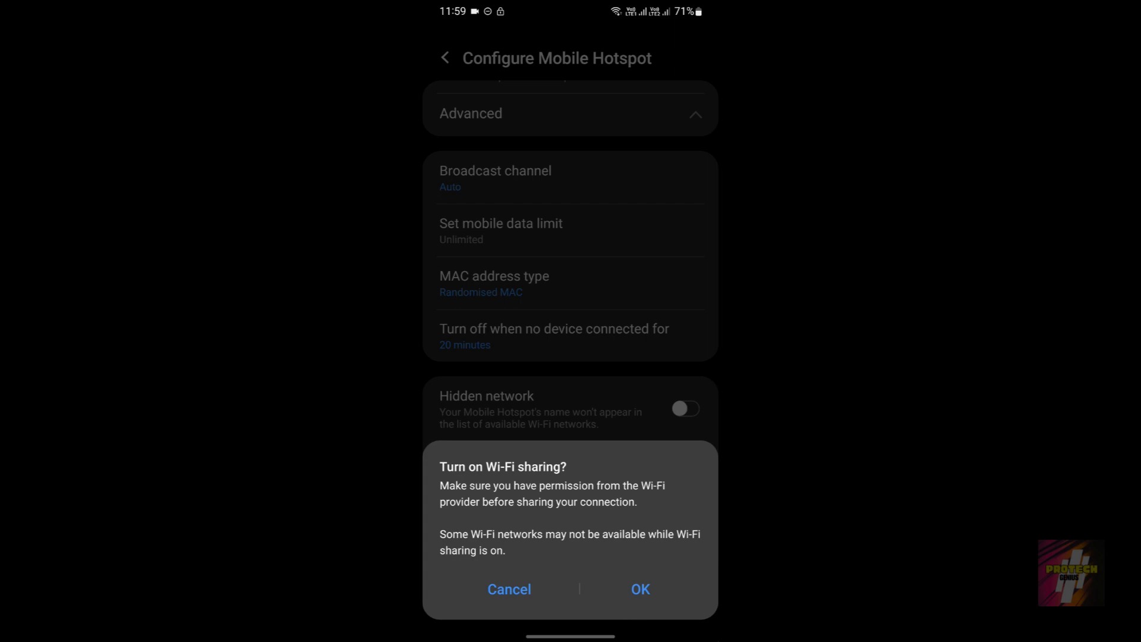
{"action": "left_click", "coordinate": [639, 588]}
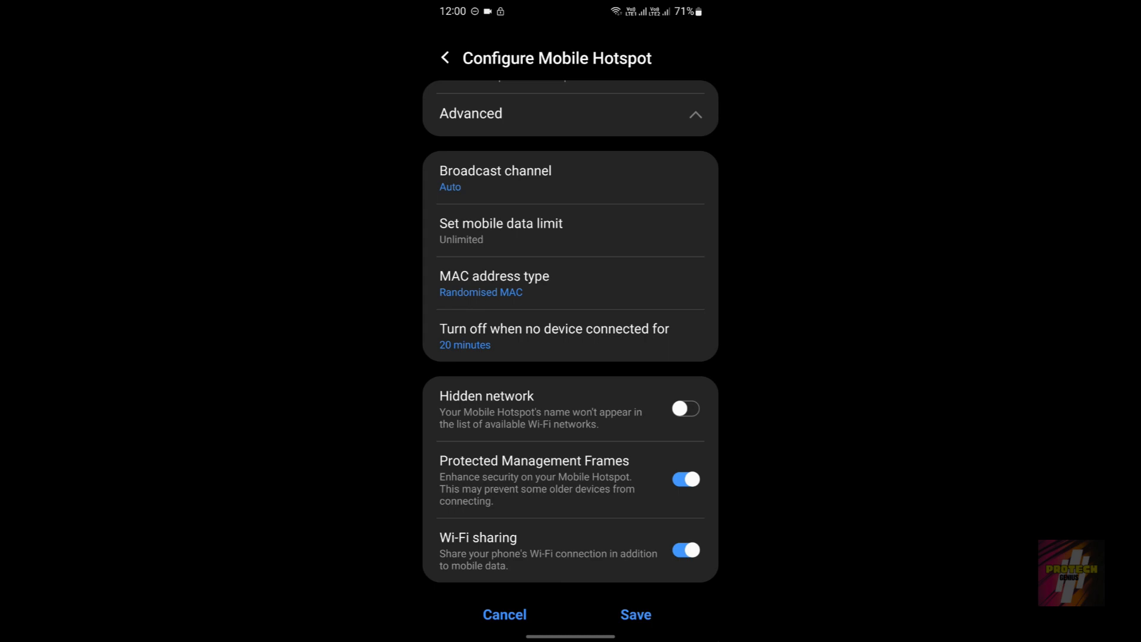
{"action": "scroll", "scroll_direction": "down", "scroll_amount": 3}
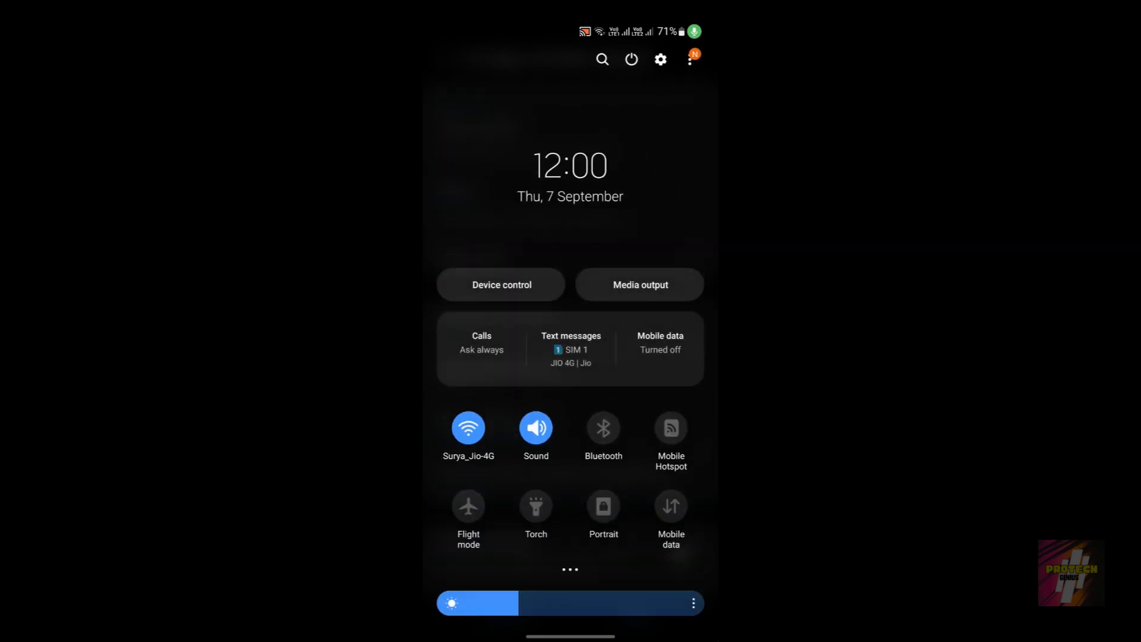
- Keep Wi-Fi on at the hotspot prompt, re-enable Wi-Fi sharing, confirm and save the hotspot configuration
{"action": "left_click", "coordinate": [670, 427]}
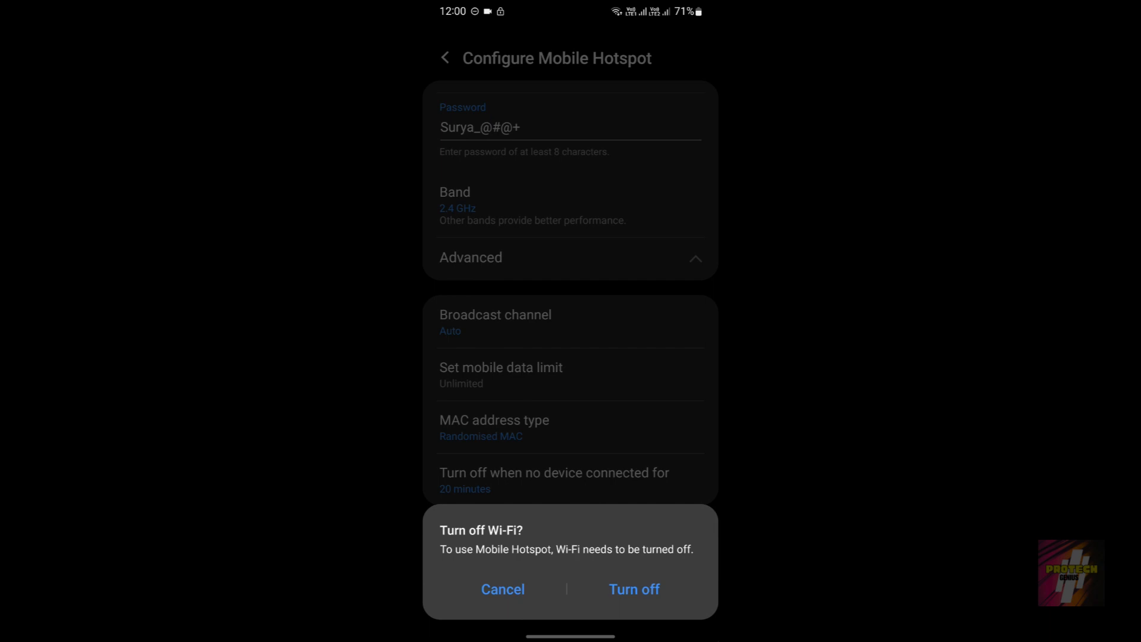
{"action": "left_click", "coordinate": [632, 588]}
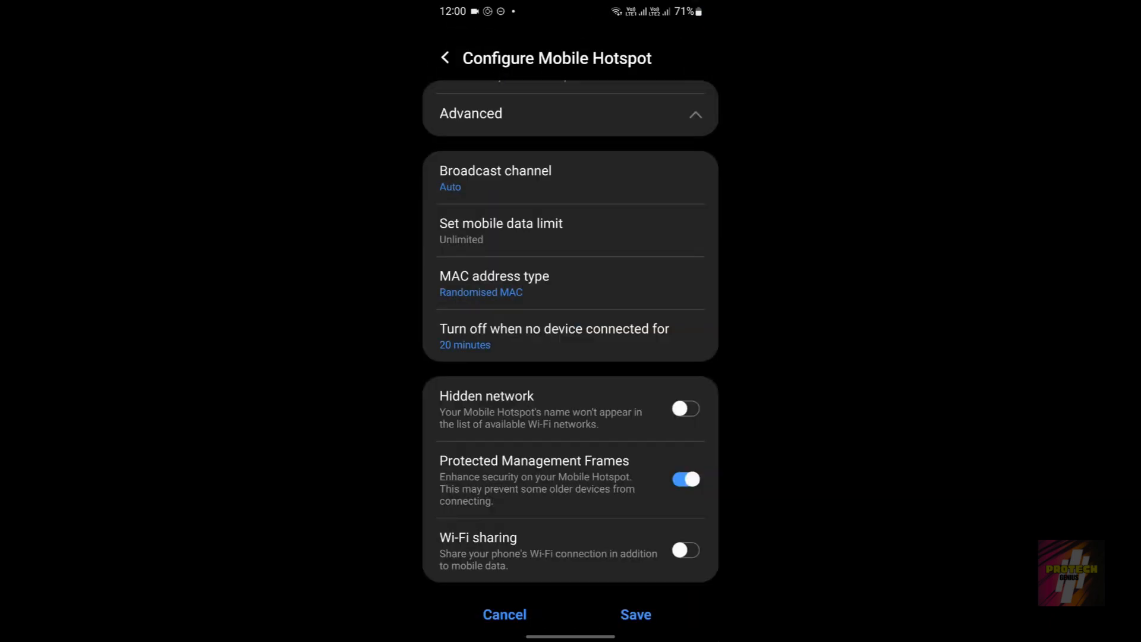
{"action": "left_click", "coordinate": [684, 549]}
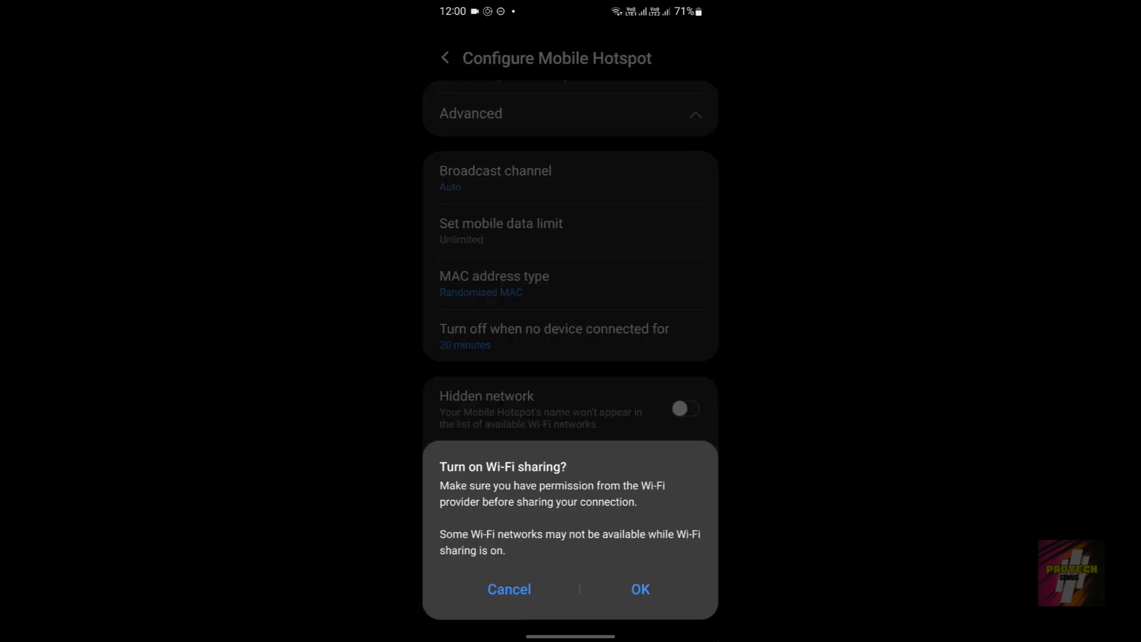
{"action": "left_click", "coordinate": [639, 588]}
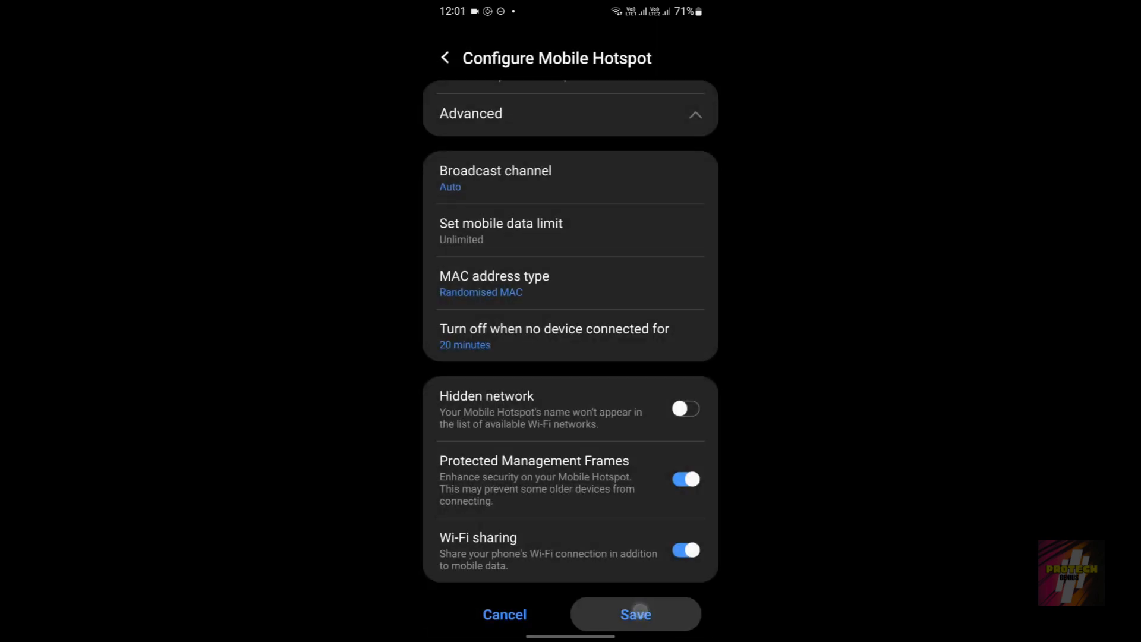
{"action": "left_click", "coordinate": [633, 614]}
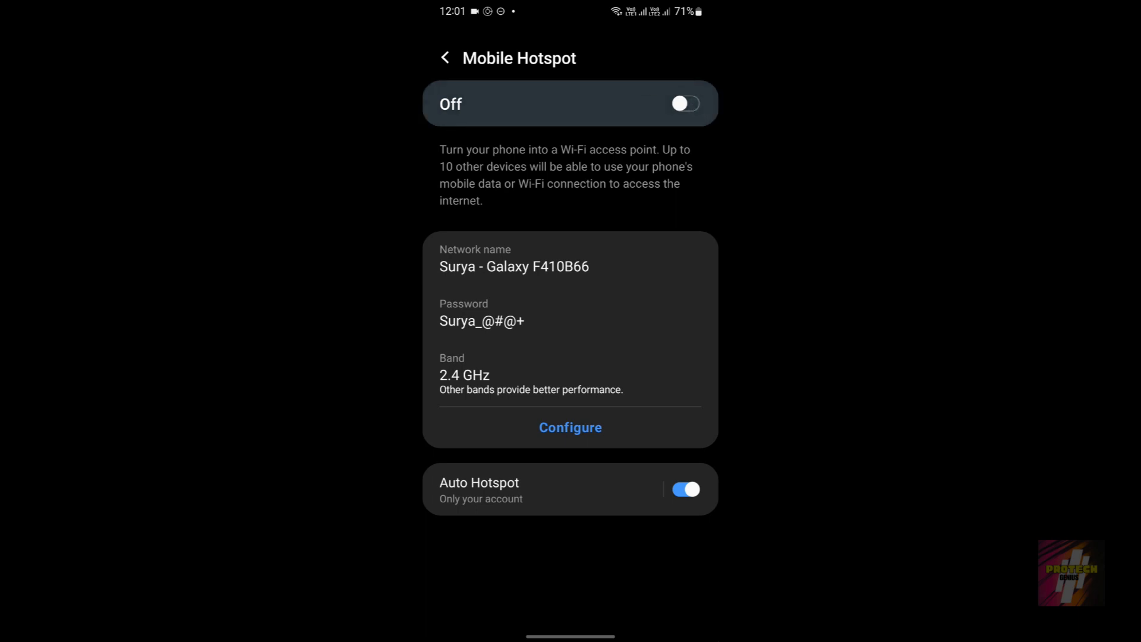
- Toggle Mobile Hotspot on, off and on again so it runs alongside the connected Wi-Fi
{"action": "left_click", "coordinate": [683, 103]}
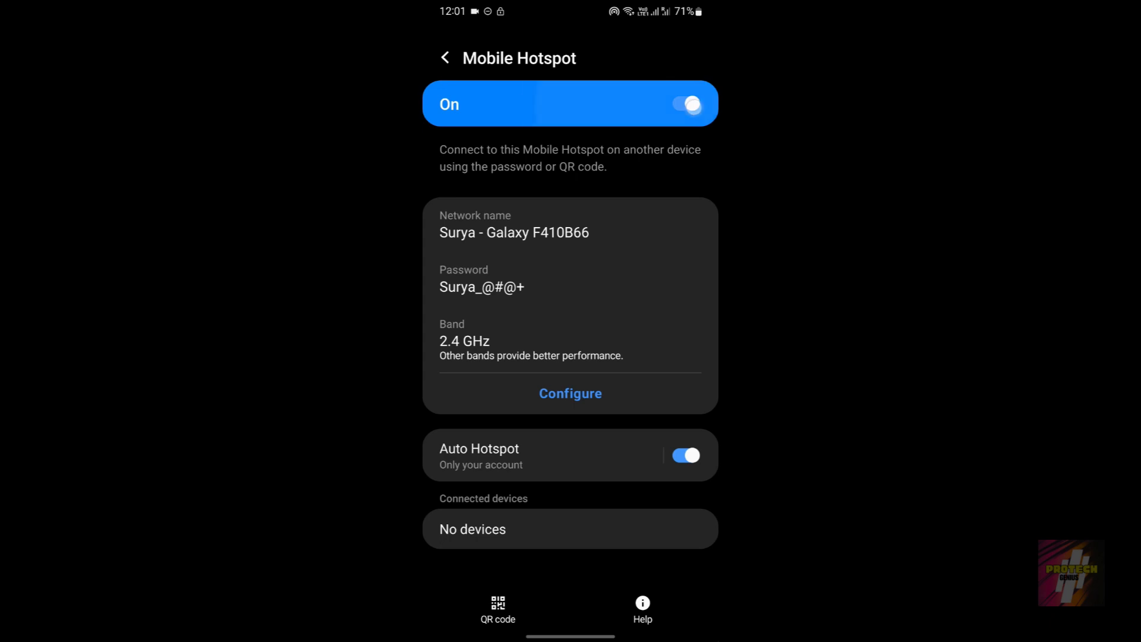
{"action": "left_click", "coordinate": [683, 103]}
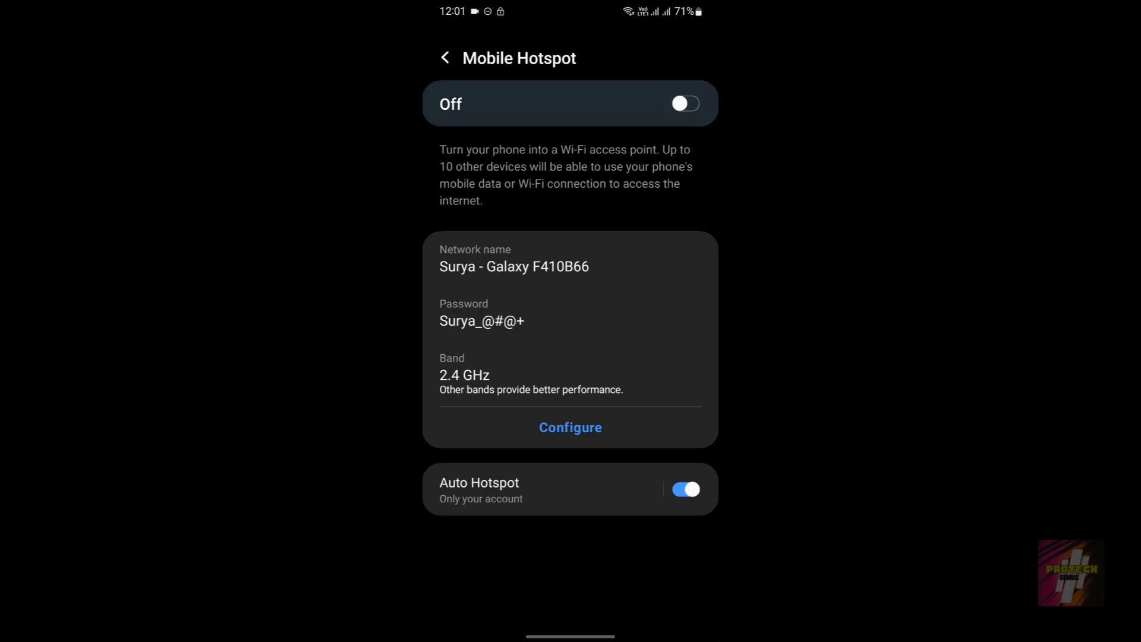
{"action": "left_click", "coordinate": [682, 103]}
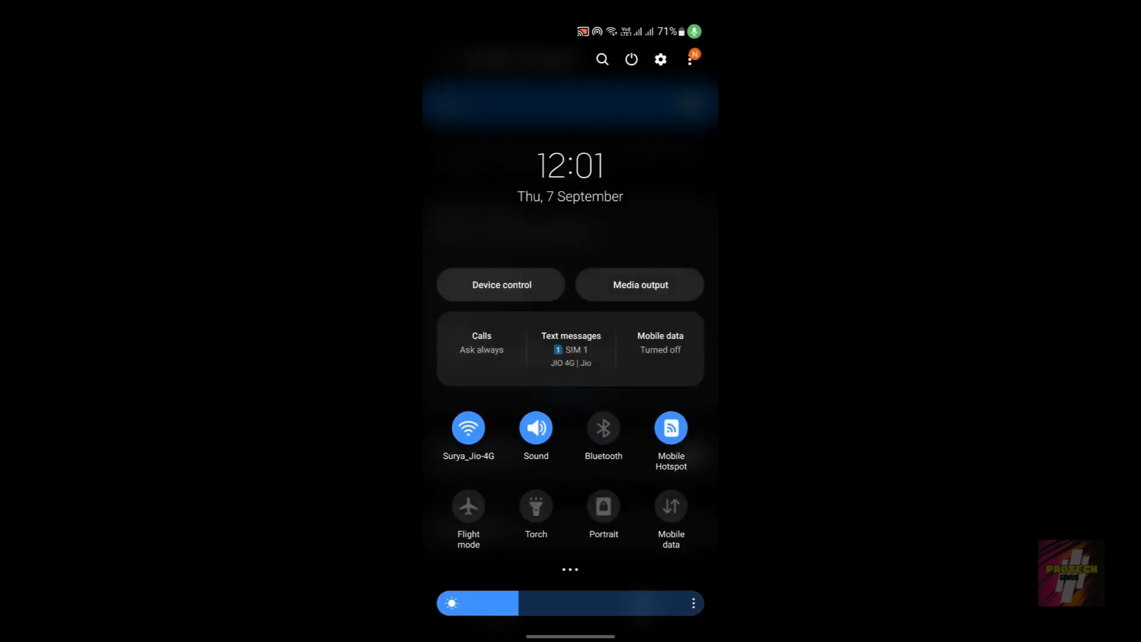
{"action": "left_click", "coordinate": [669, 428]}
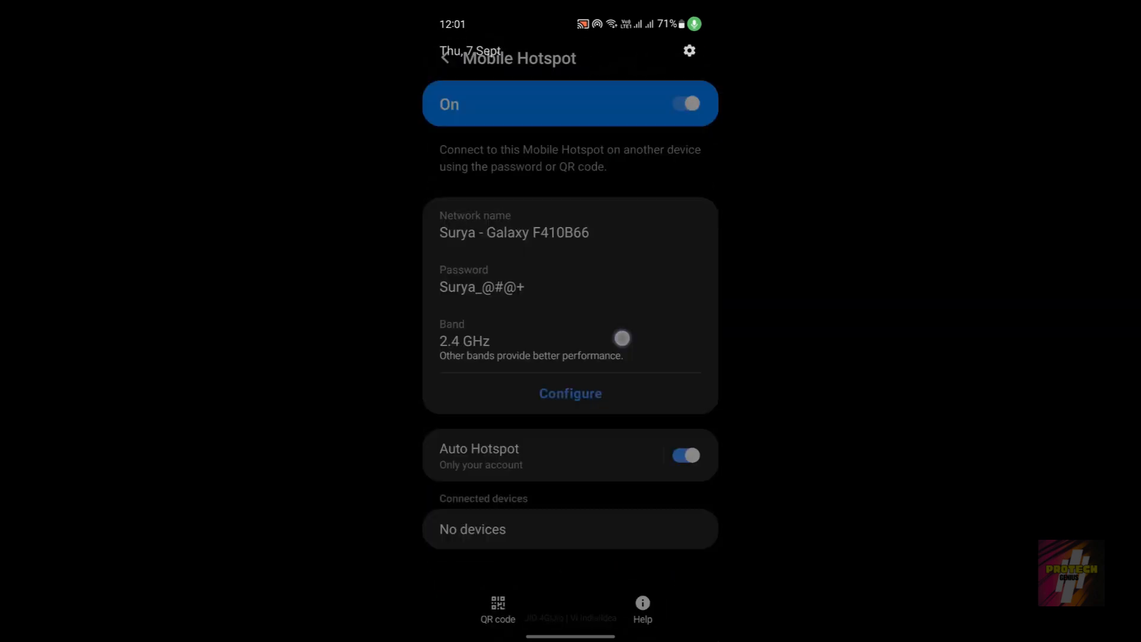